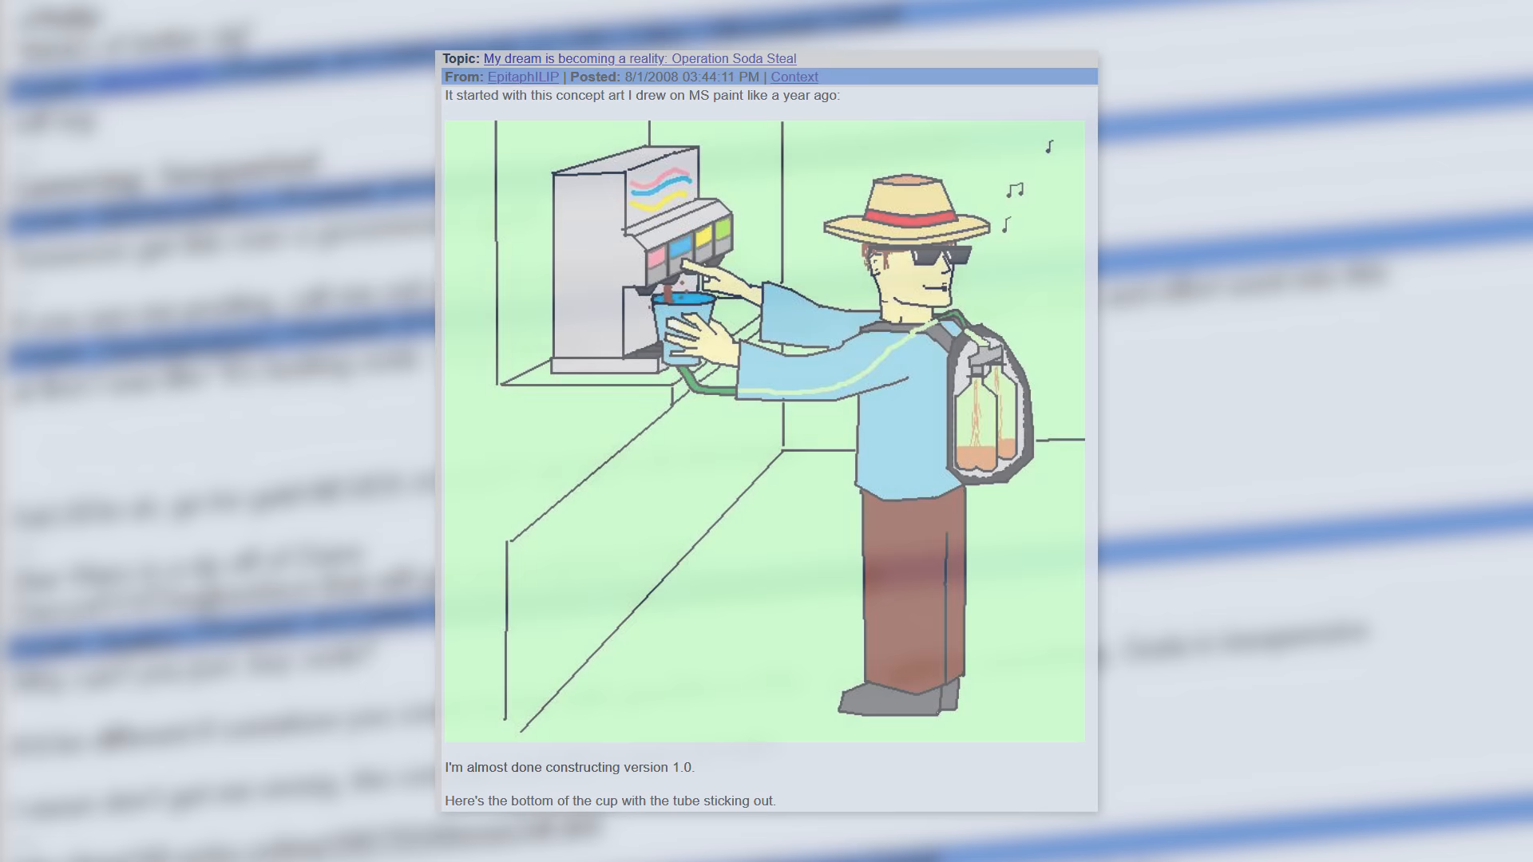
pyautogui.scroll(-3)
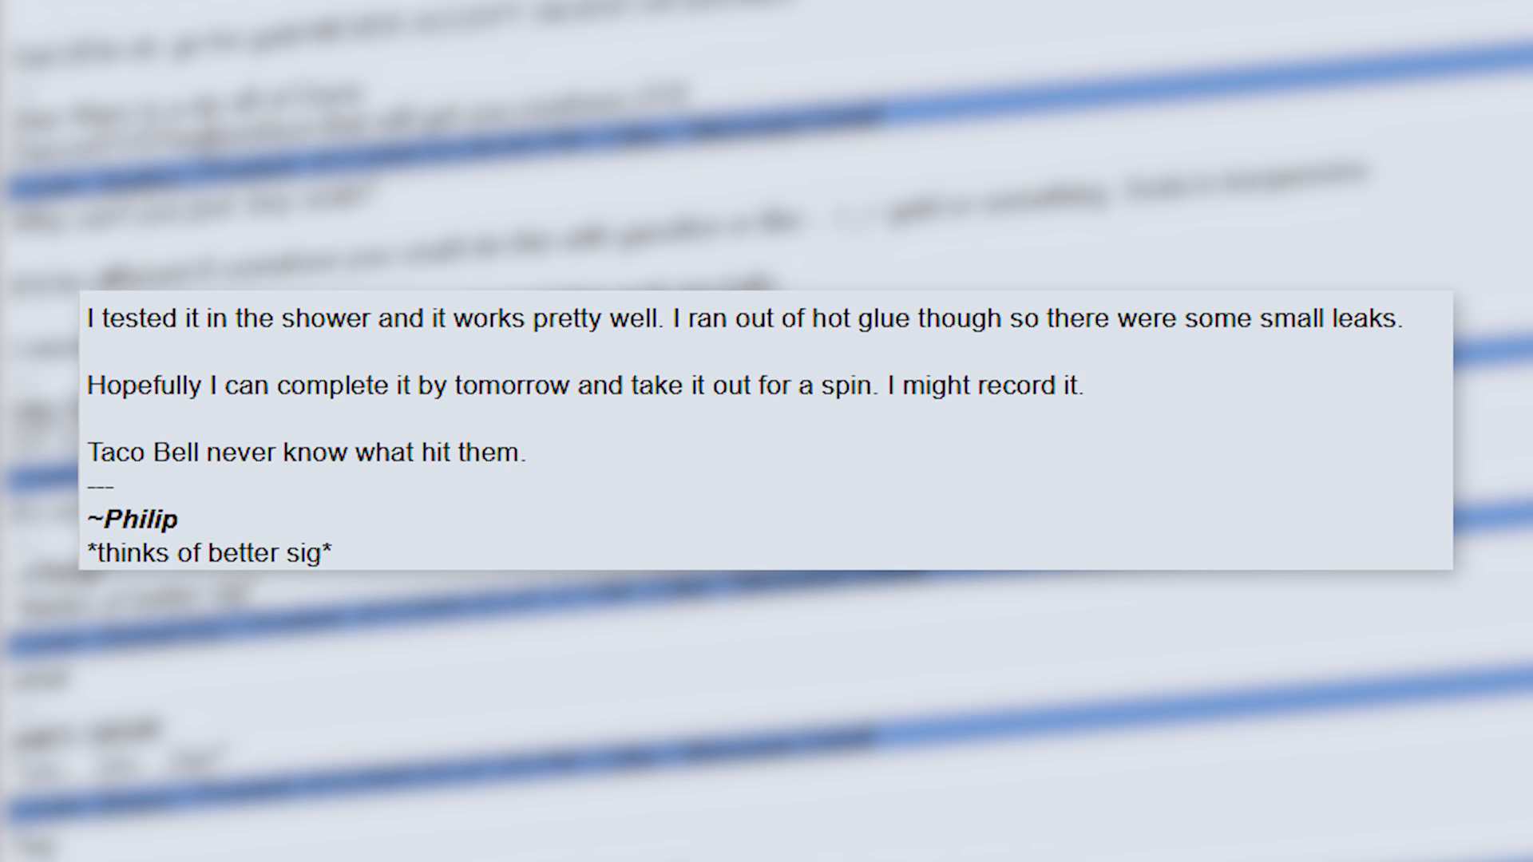
pyautogui.scroll(-3)
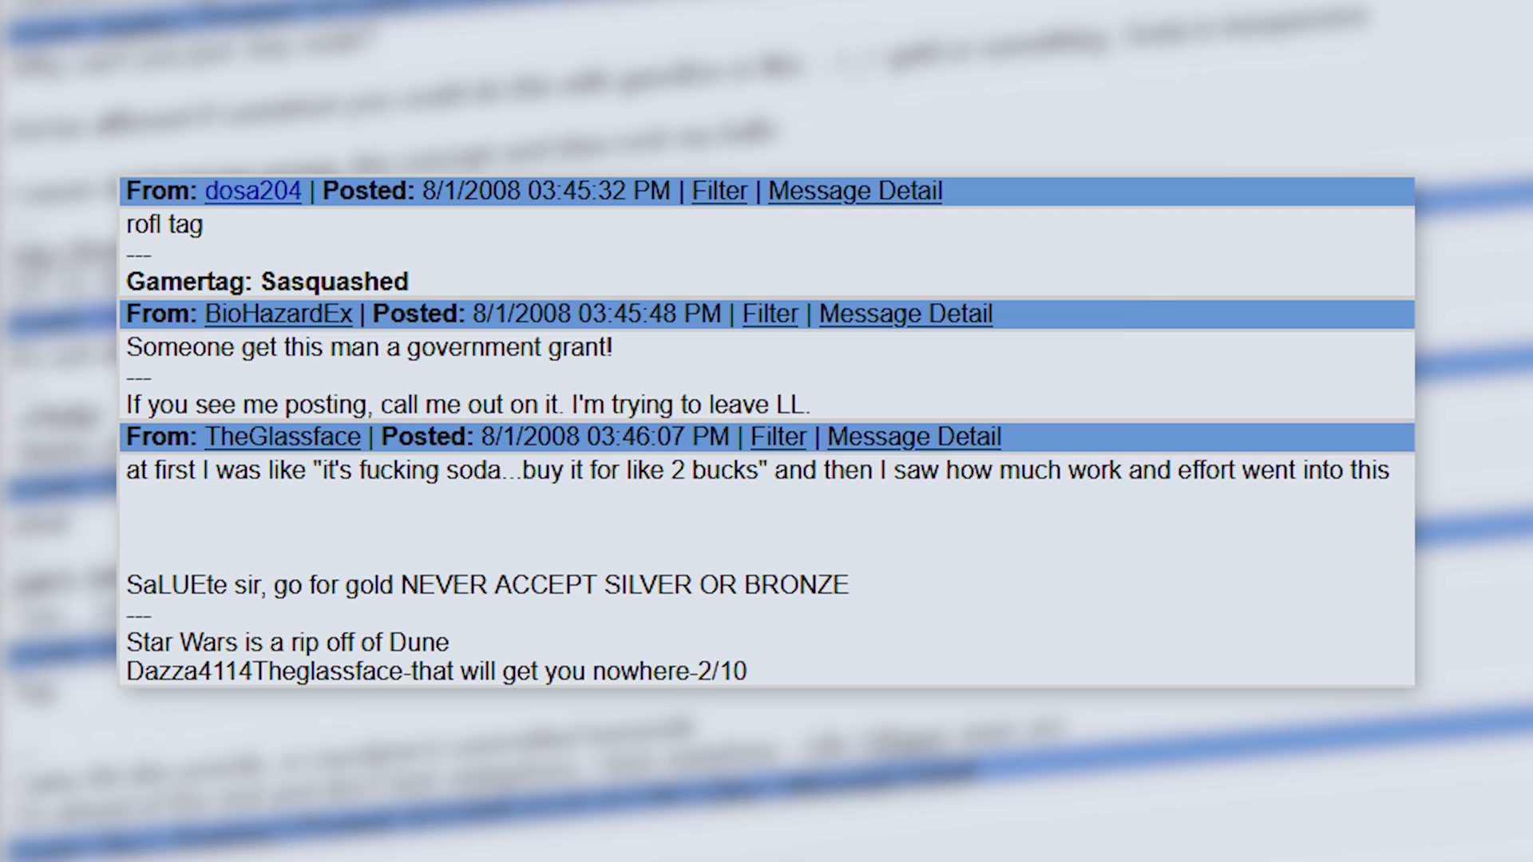
pyautogui.scroll(-3)
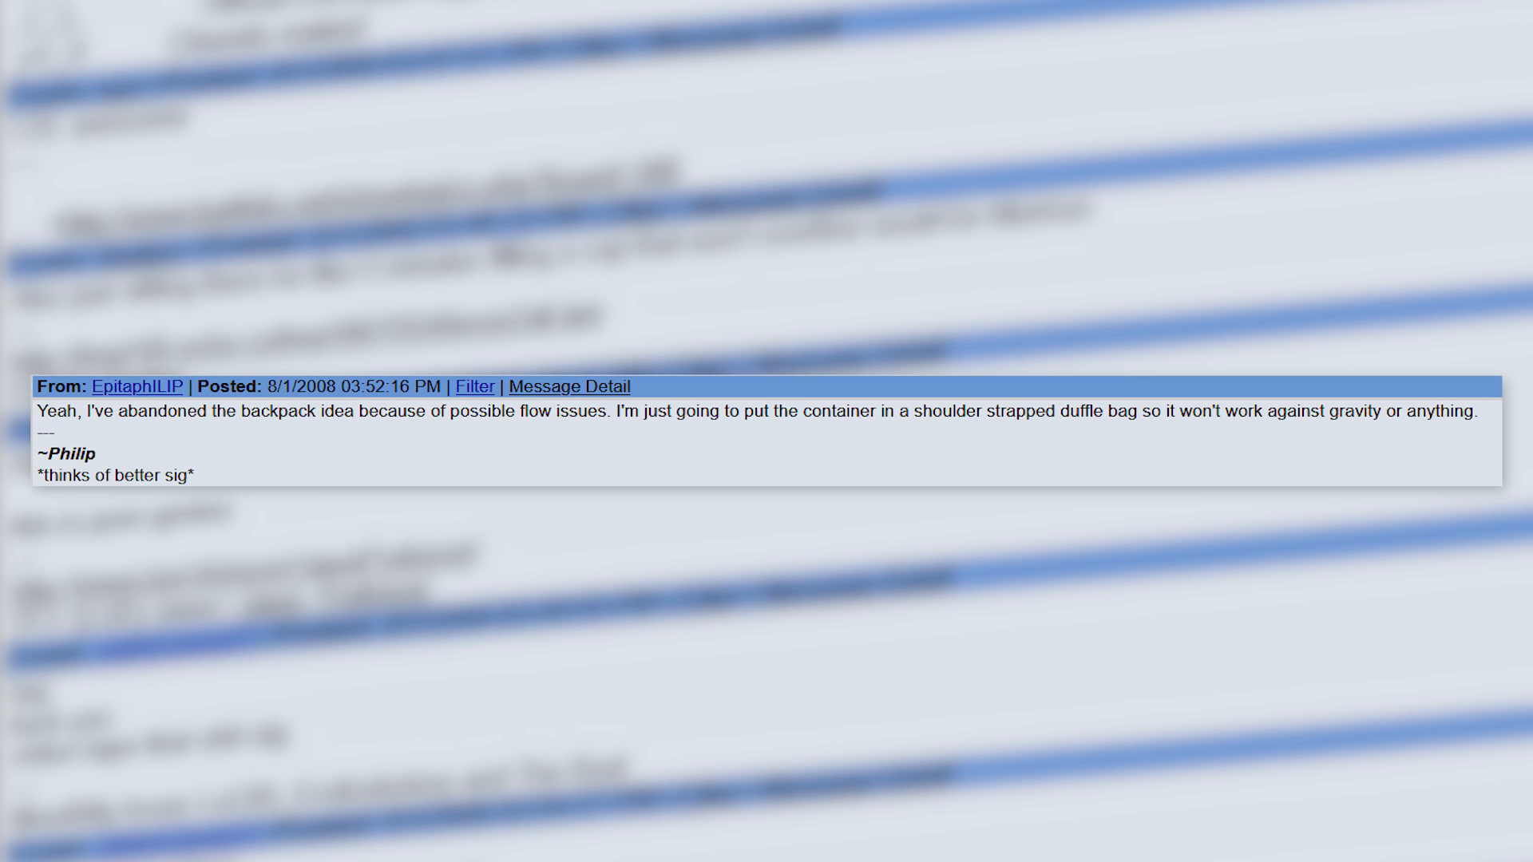
pyautogui.scroll(-3)
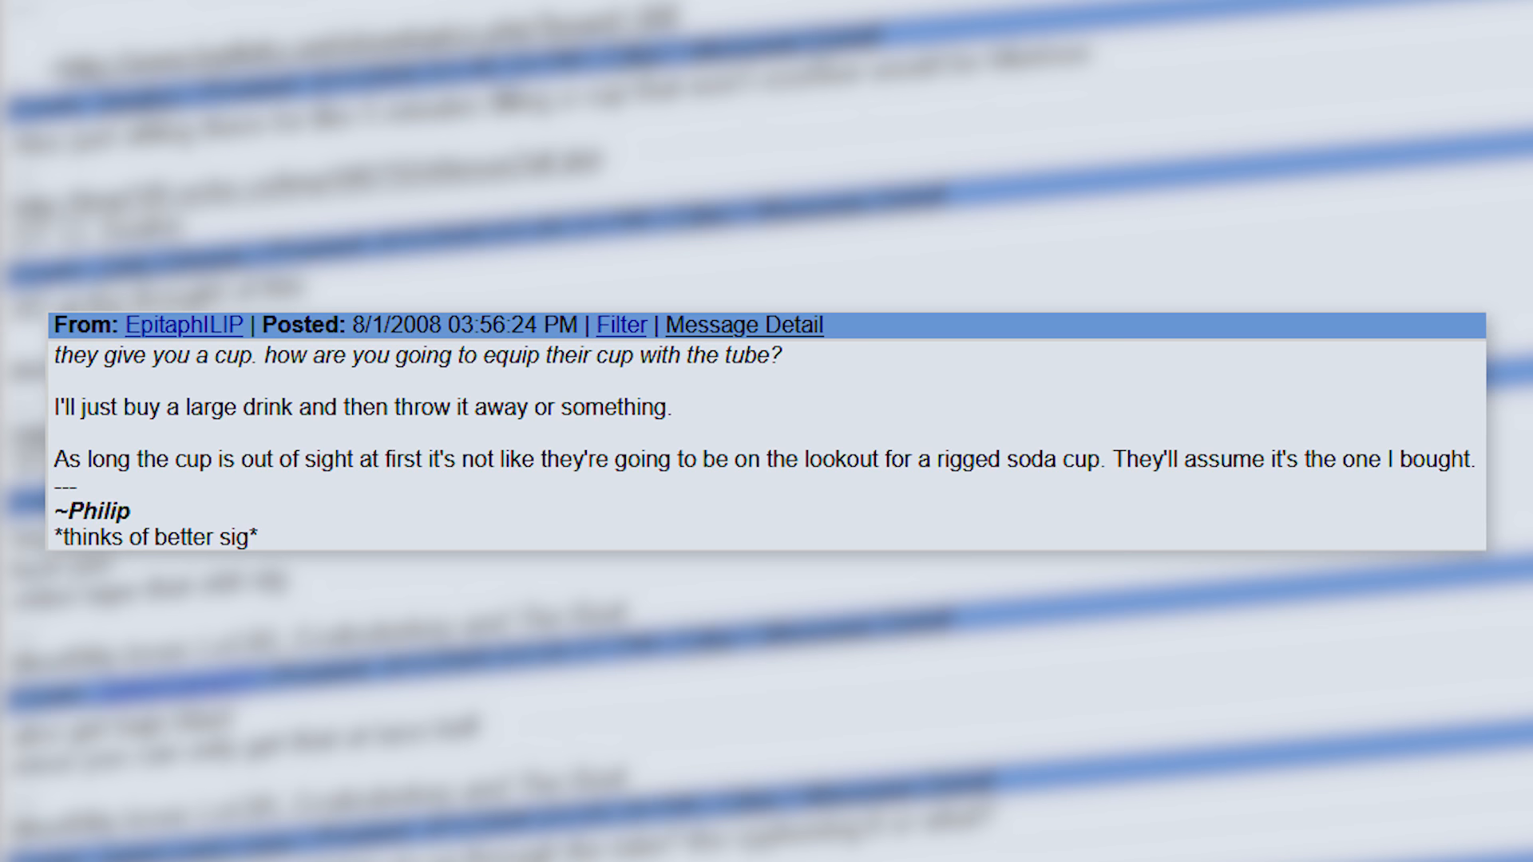
pyautogui.scroll(-3)
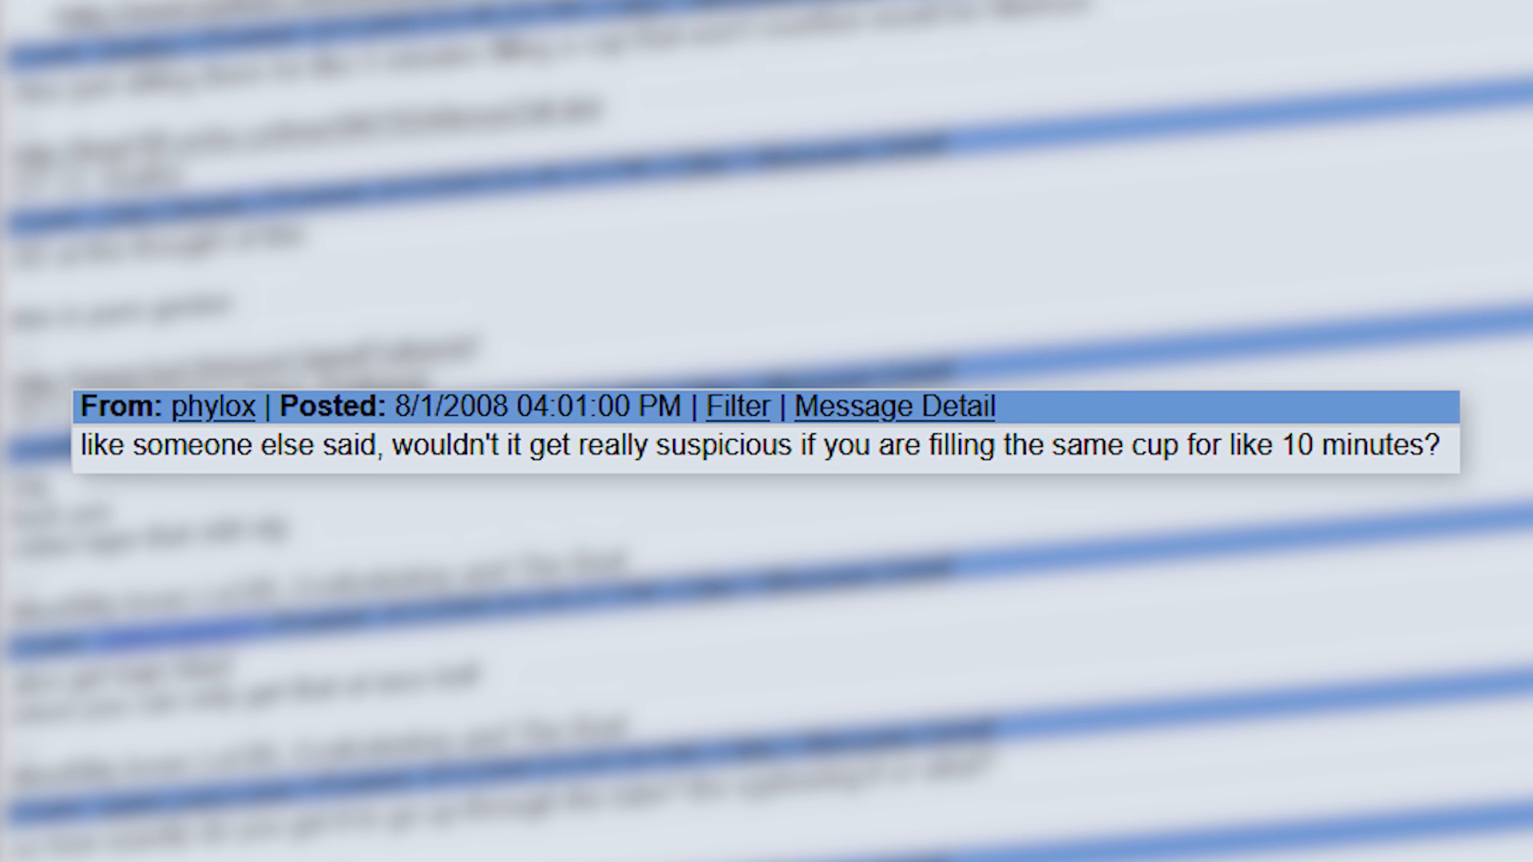
pyautogui.scroll(3)
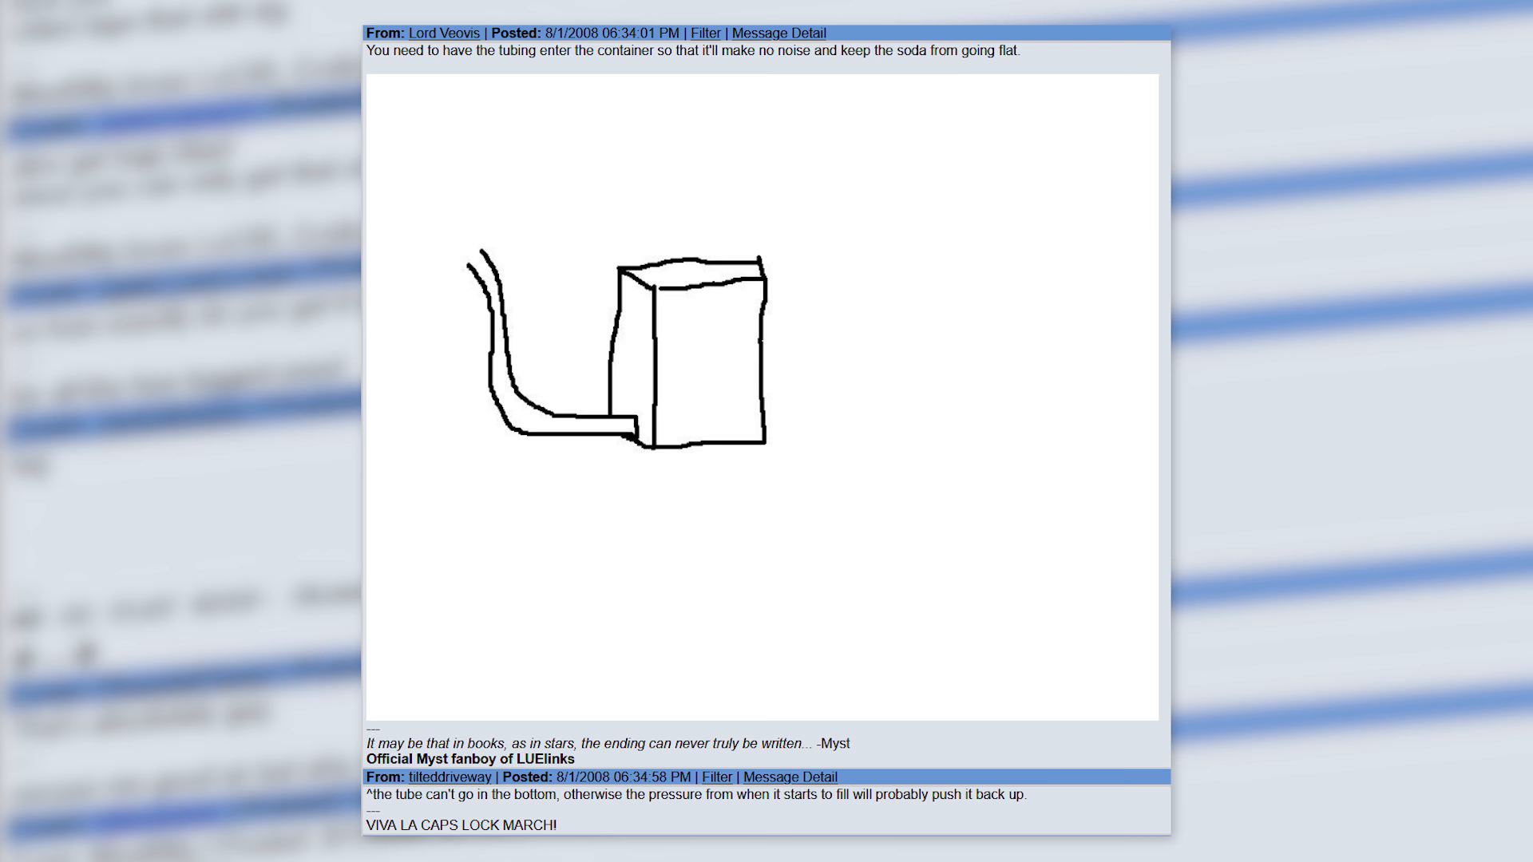
pyautogui.scroll(-3)
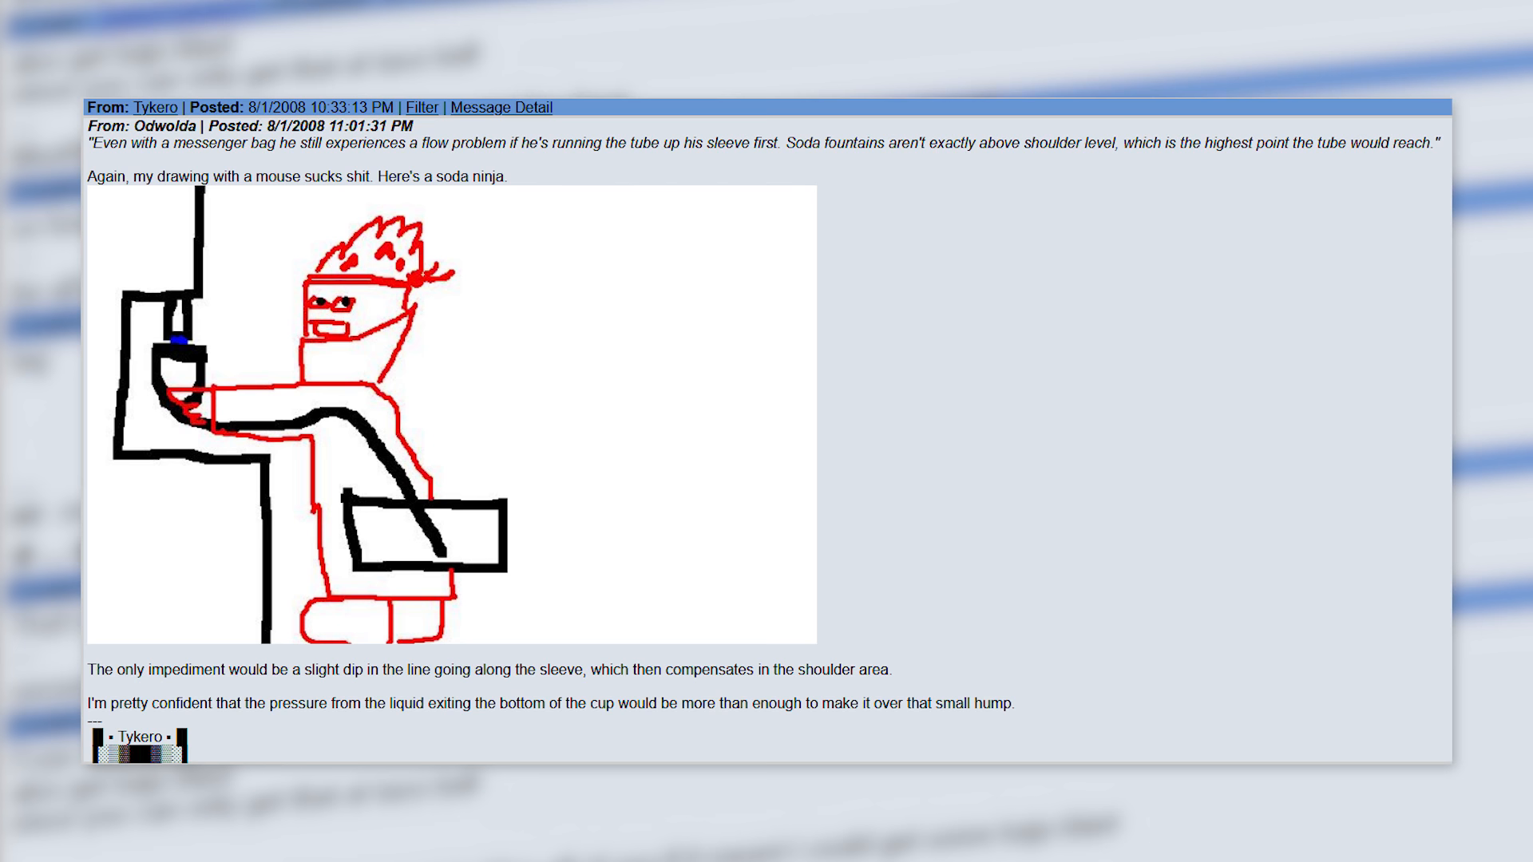
pyautogui.scroll(-3)
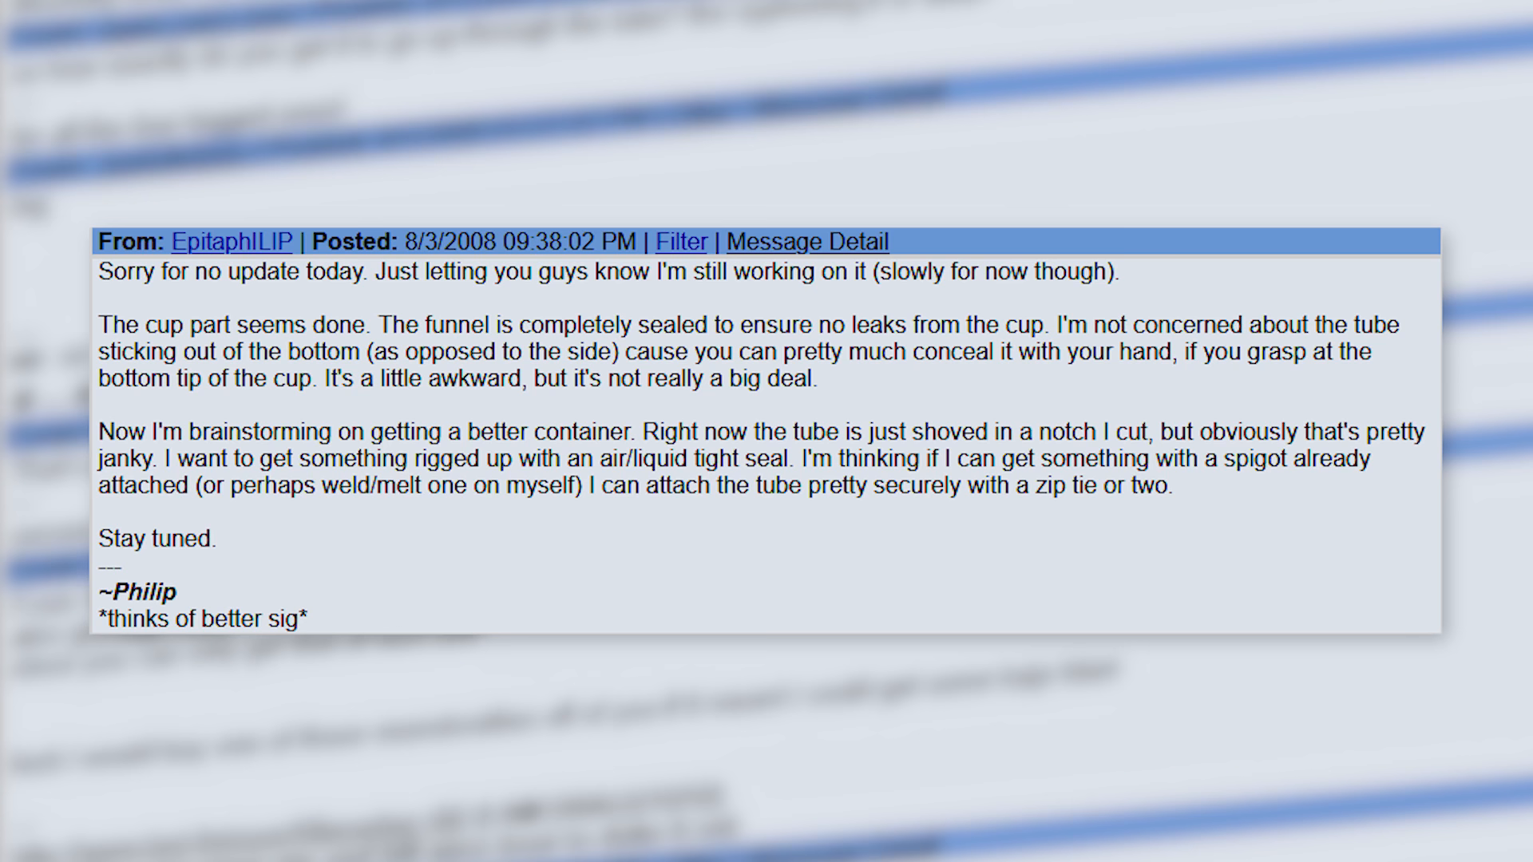
pyautogui.scroll(-3)
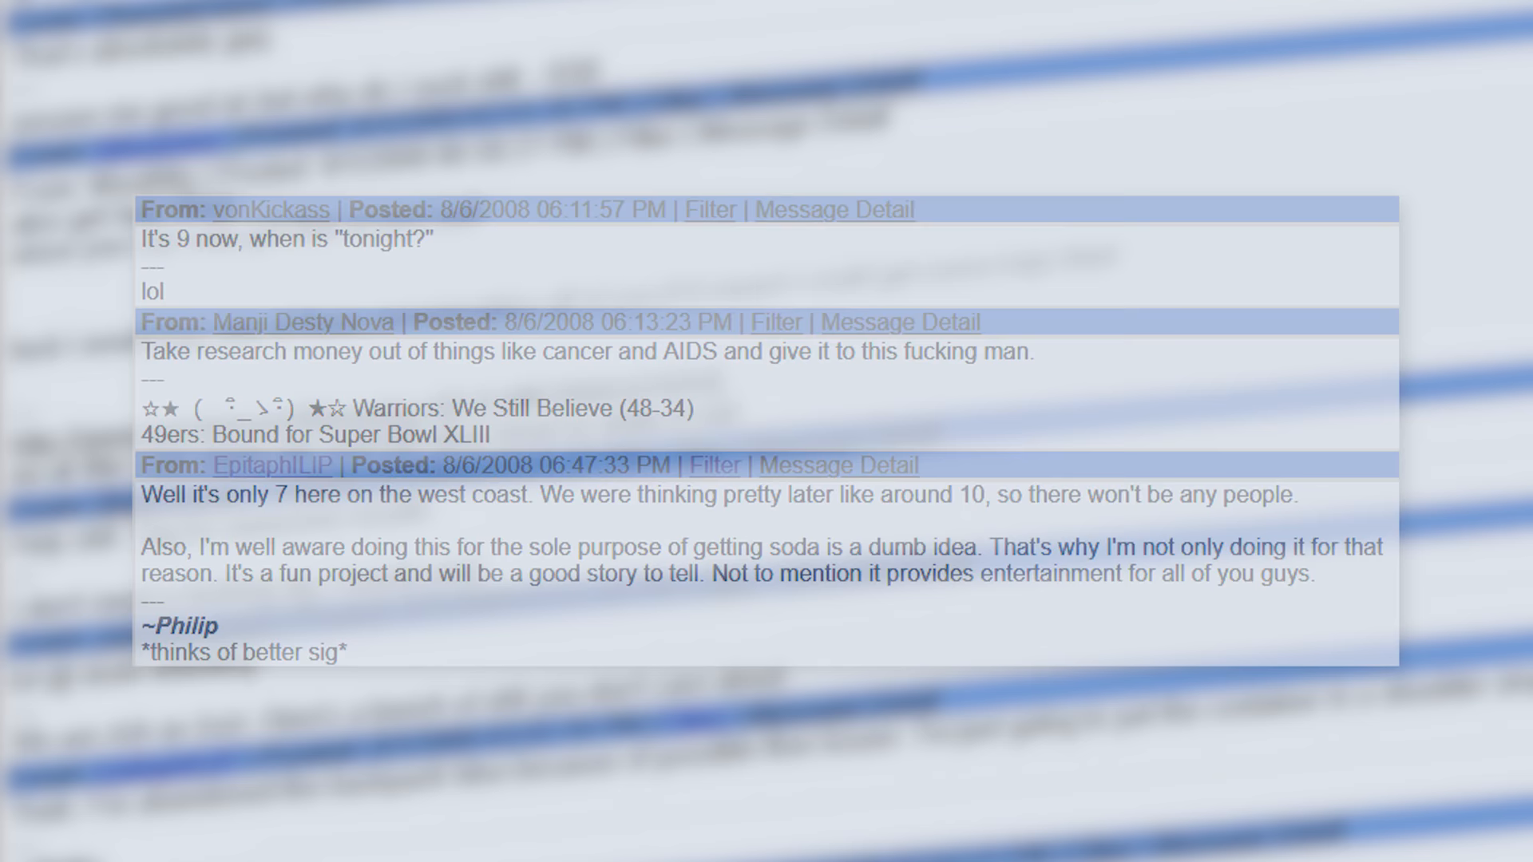
pyautogui.scroll(-3)
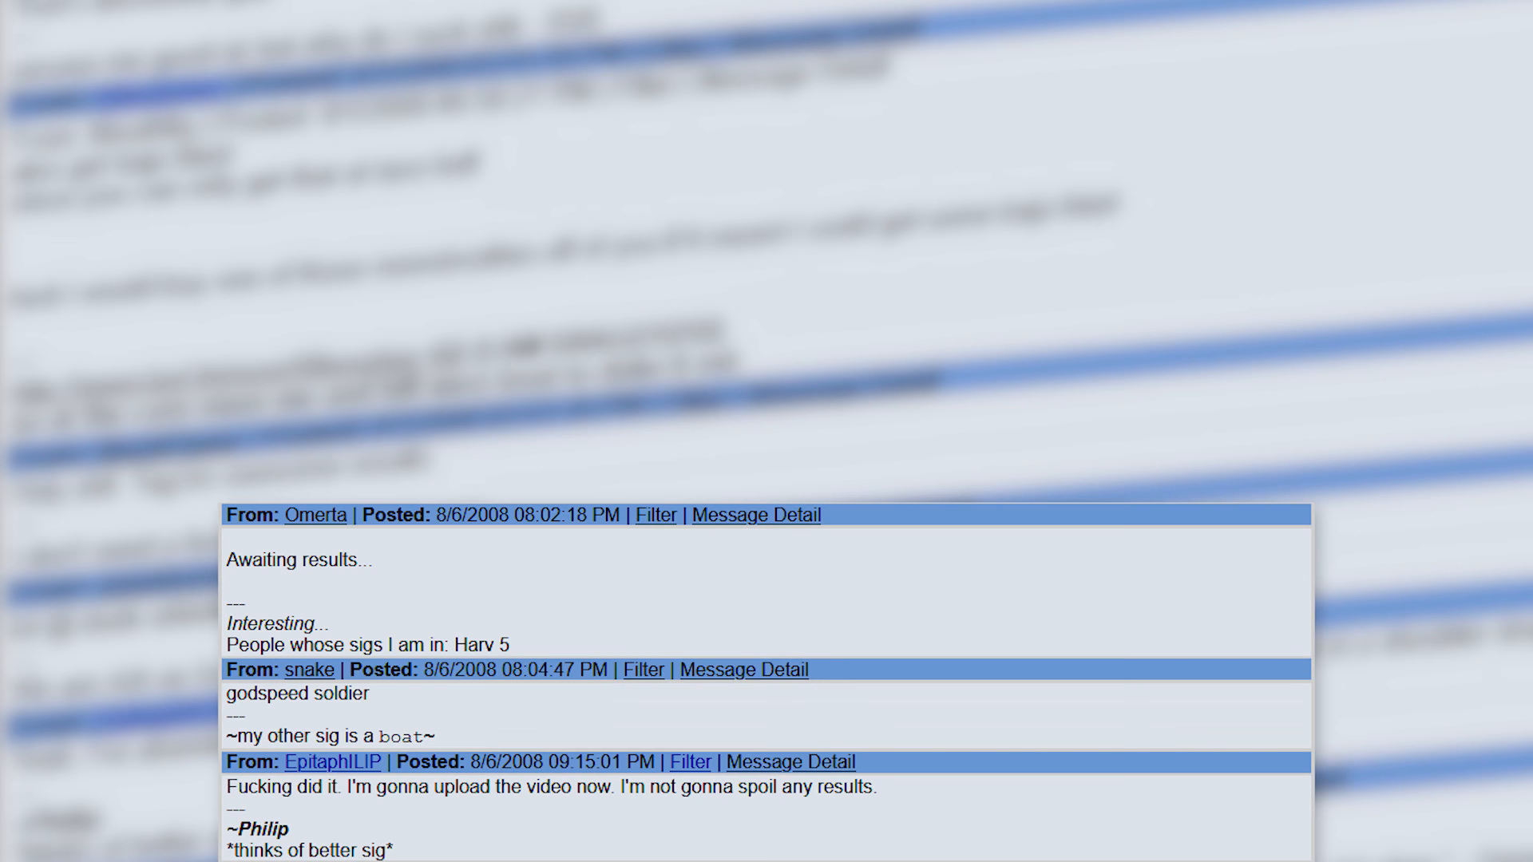
pyautogui.scroll(3)
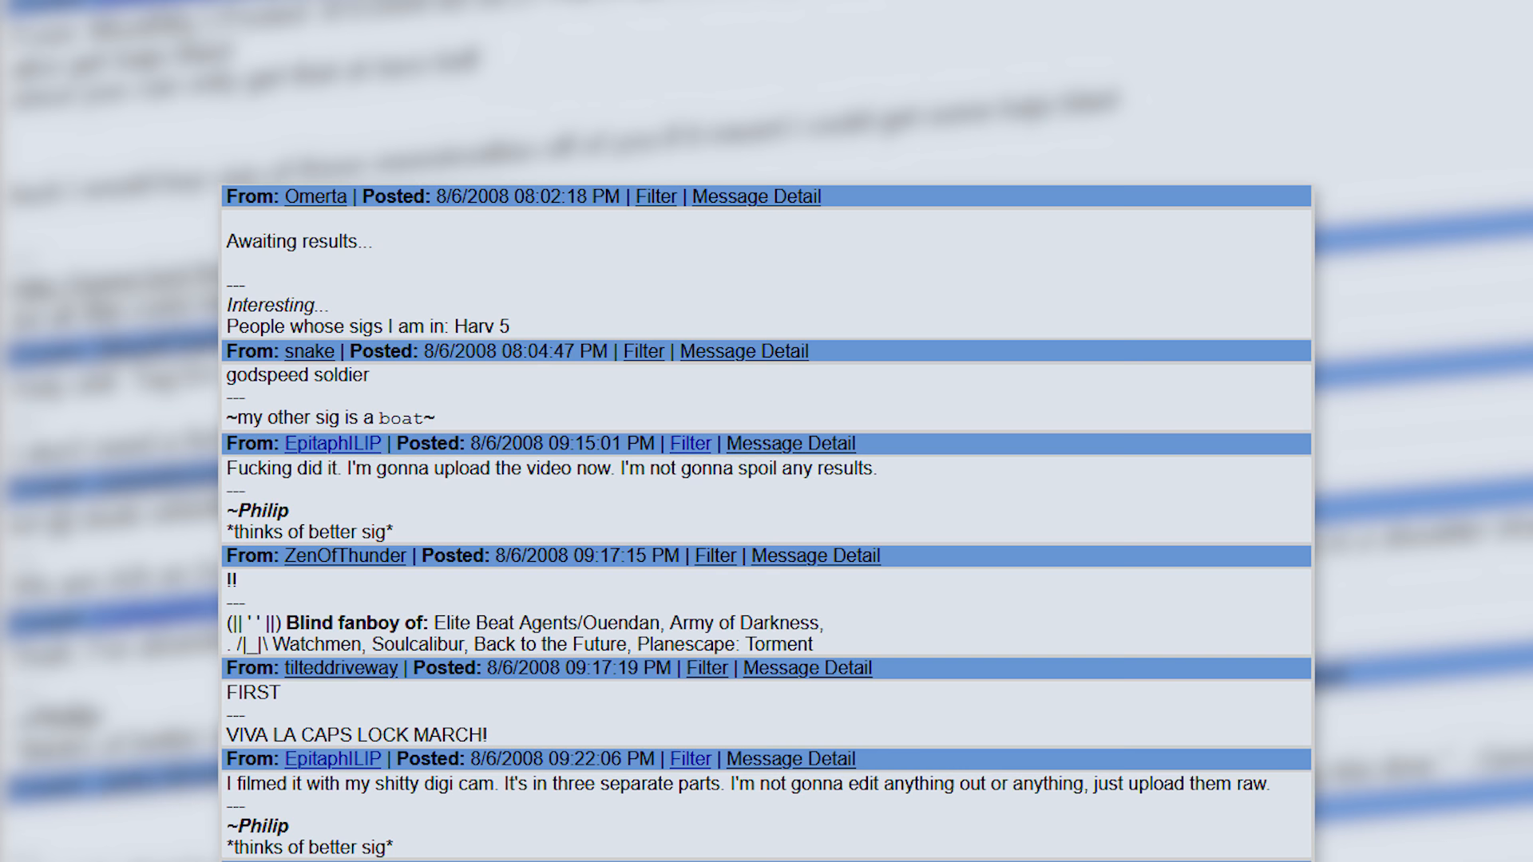
pyautogui.scroll(-3)
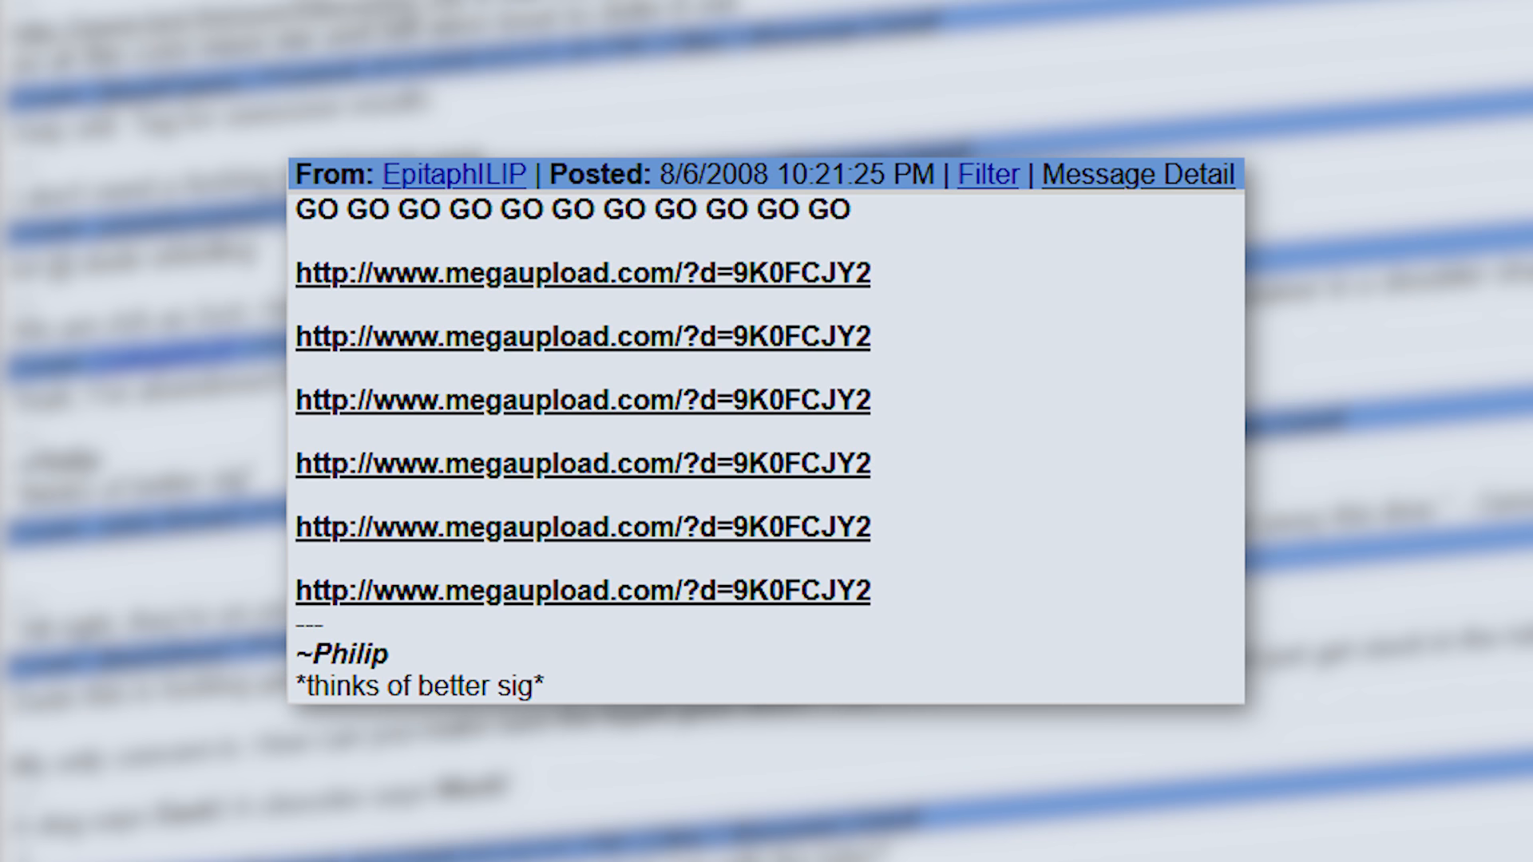
pyautogui.scroll(-3)
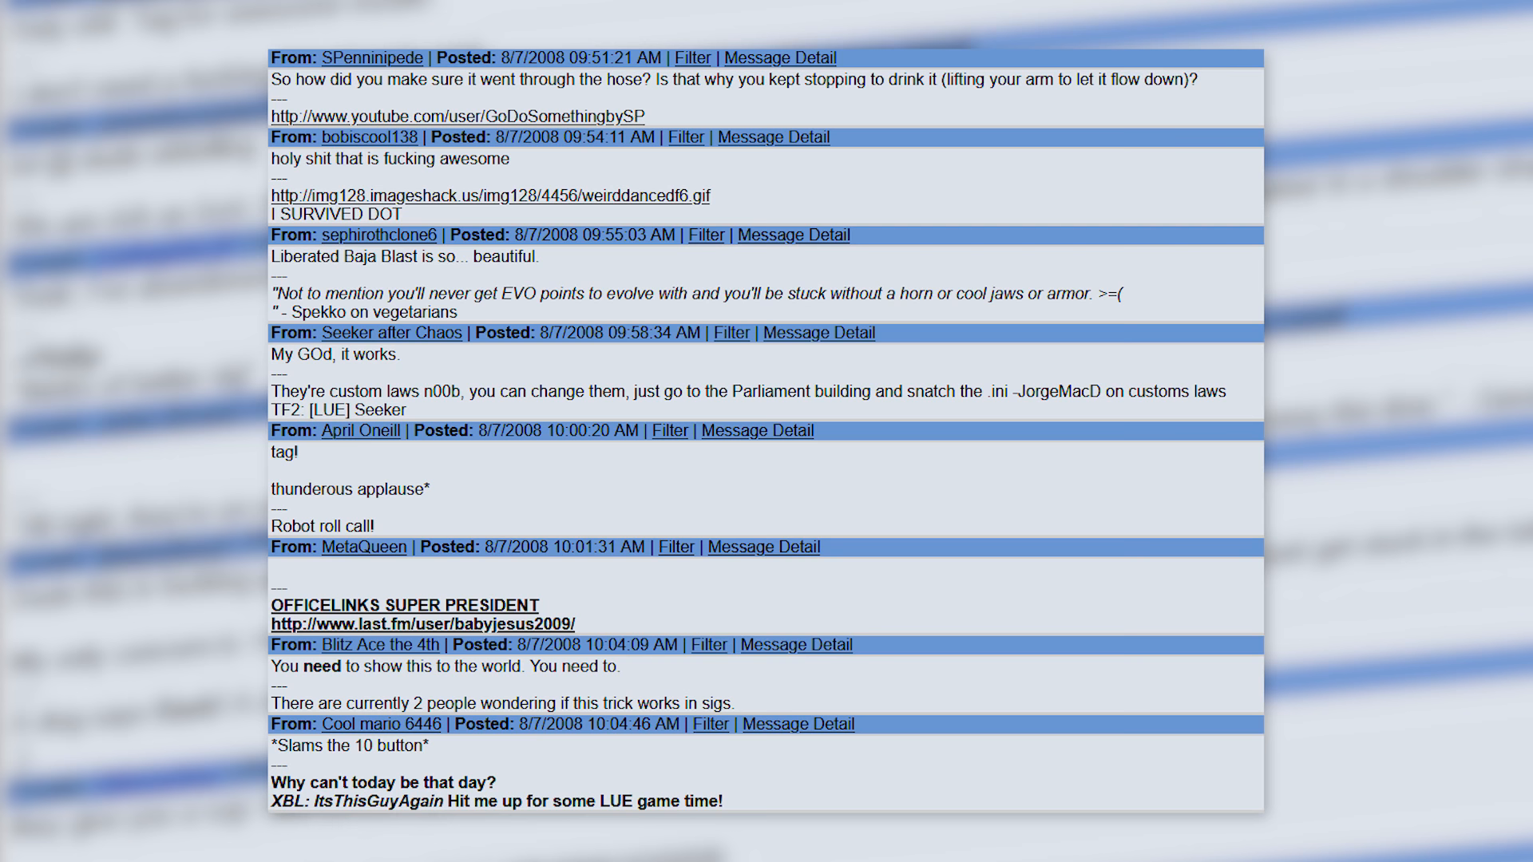
pyautogui.scroll(3)
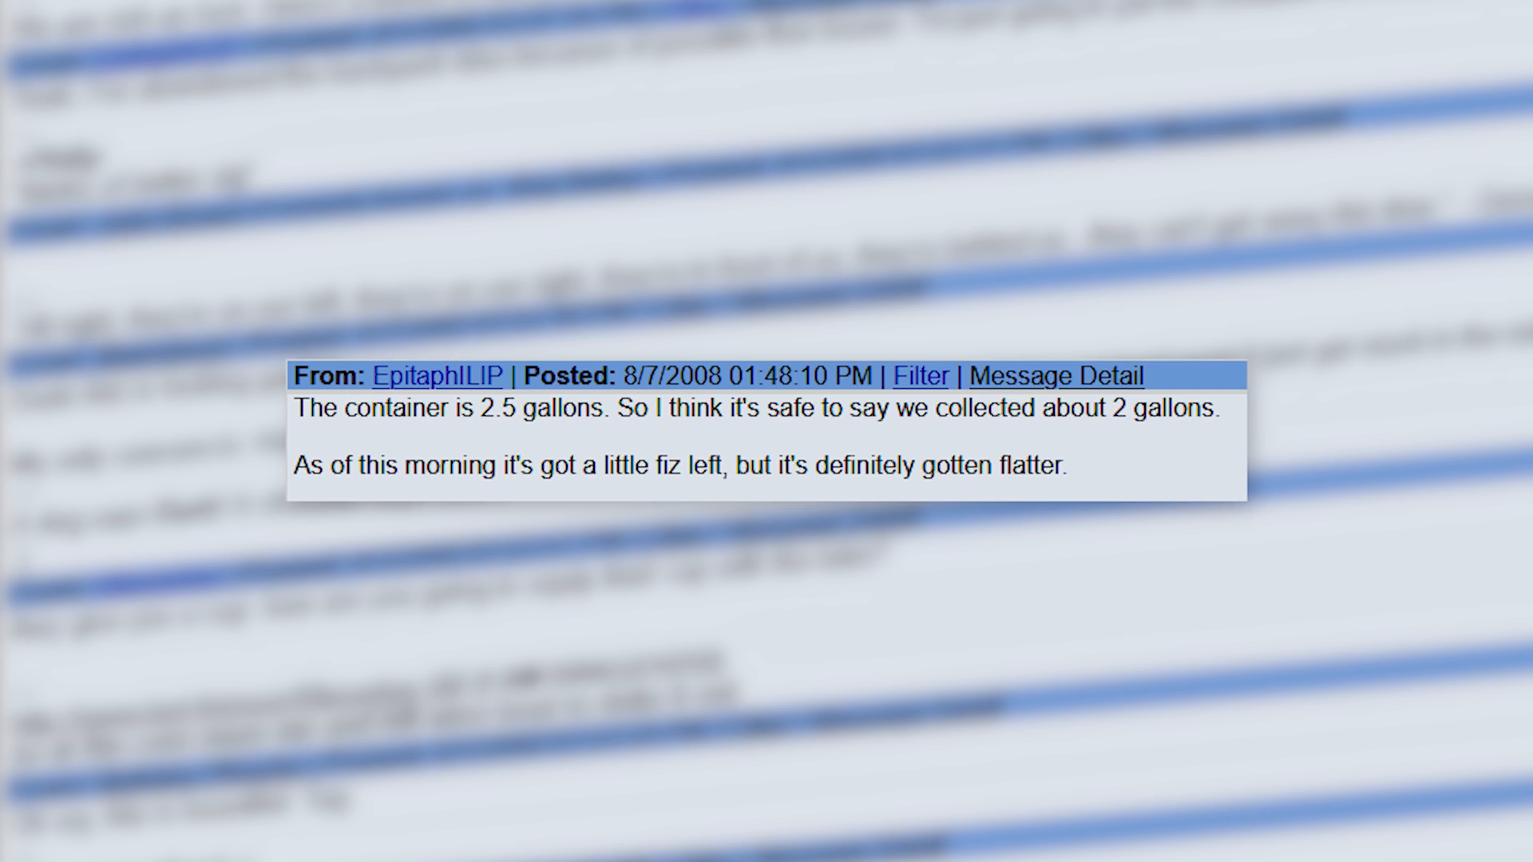
pyautogui.scroll(3)
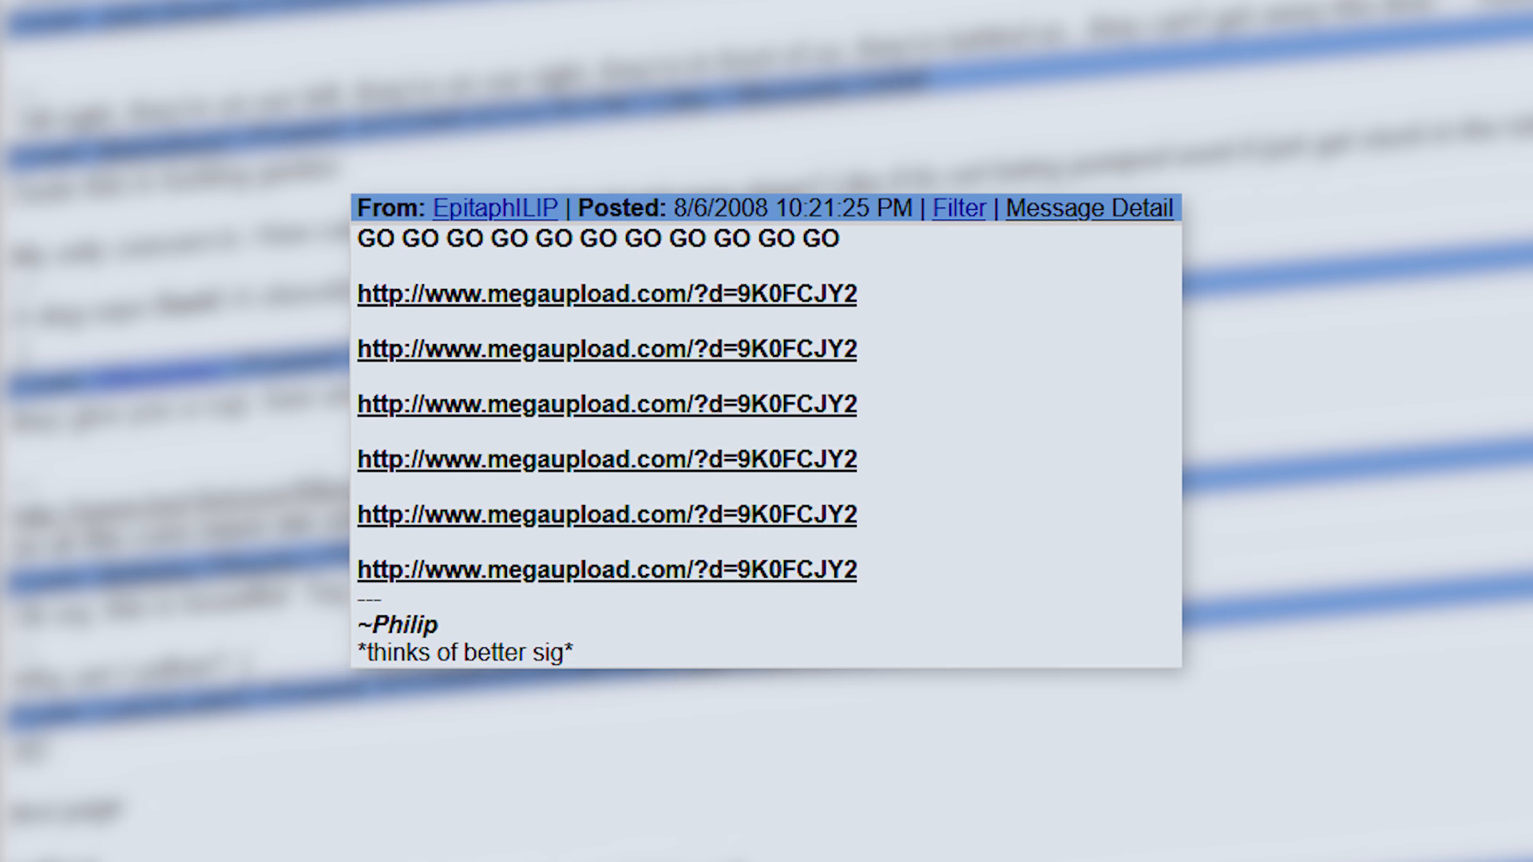
pyautogui.scroll(-3)
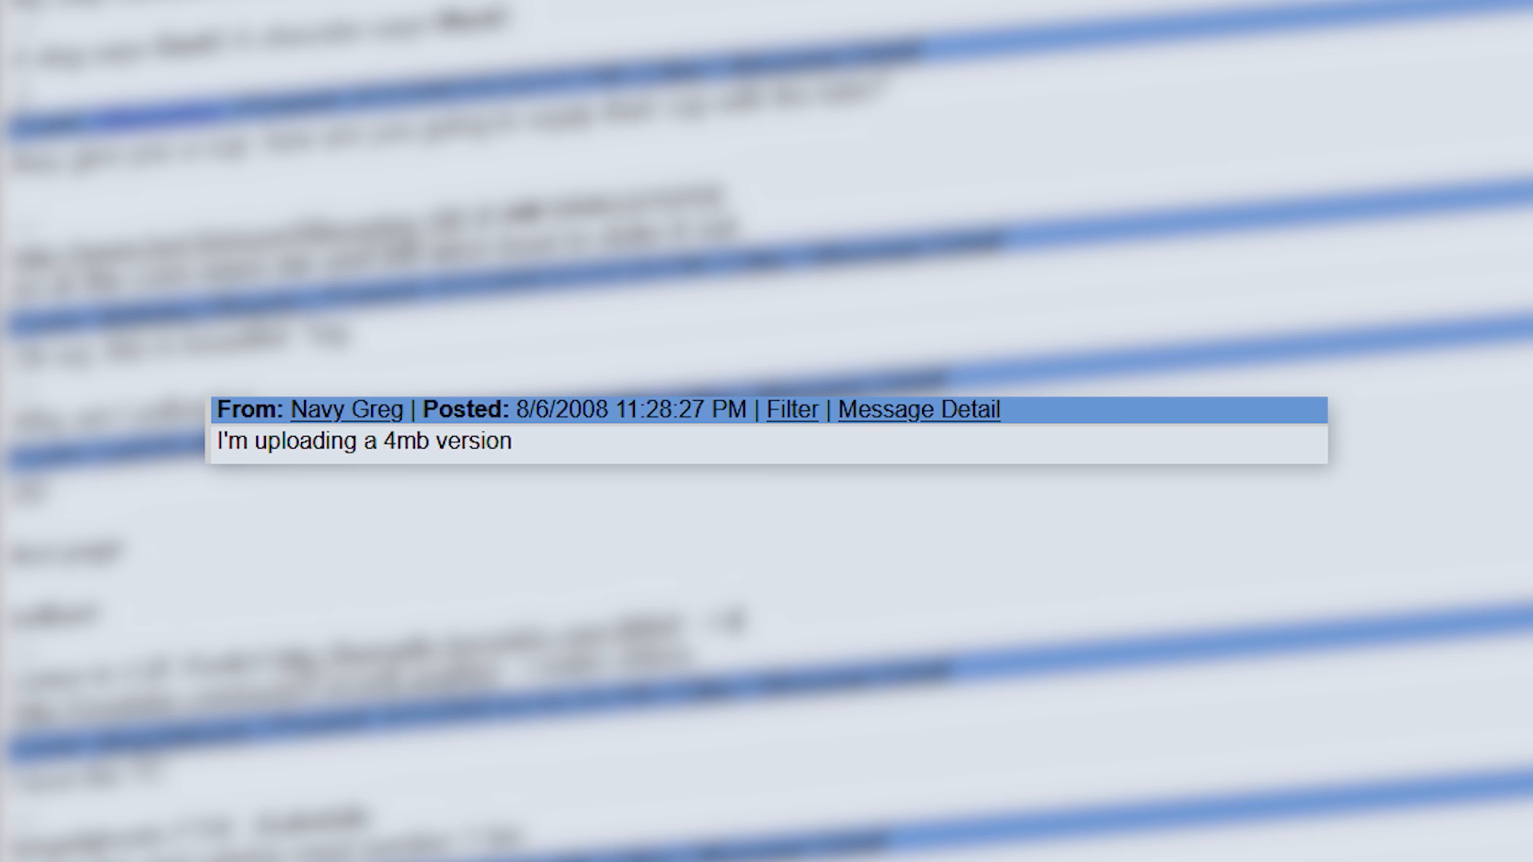
pyautogui.scroll(-3)
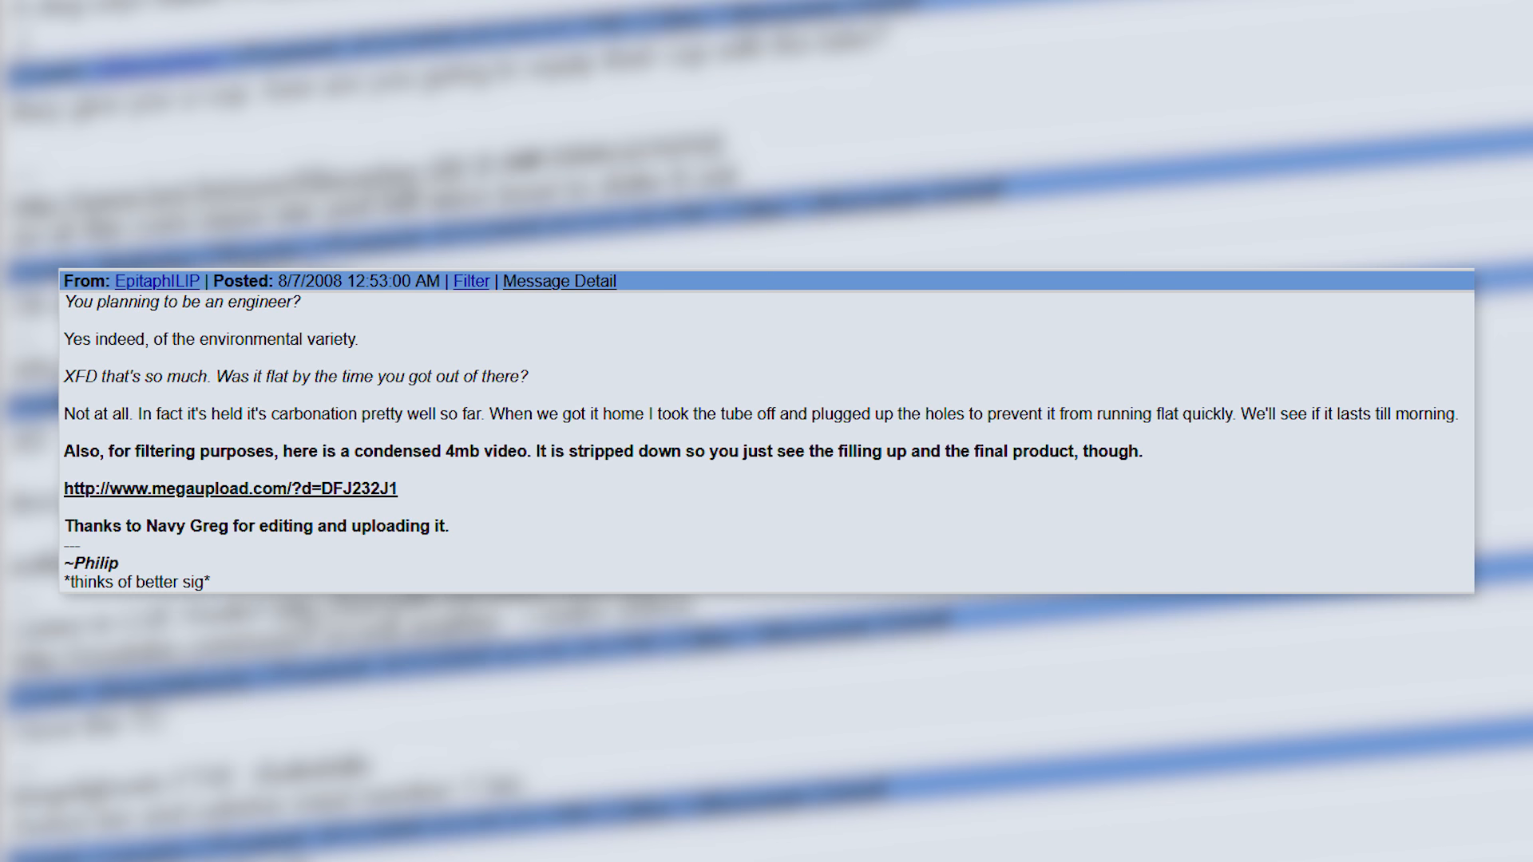
pyautogui.scroll(-3)
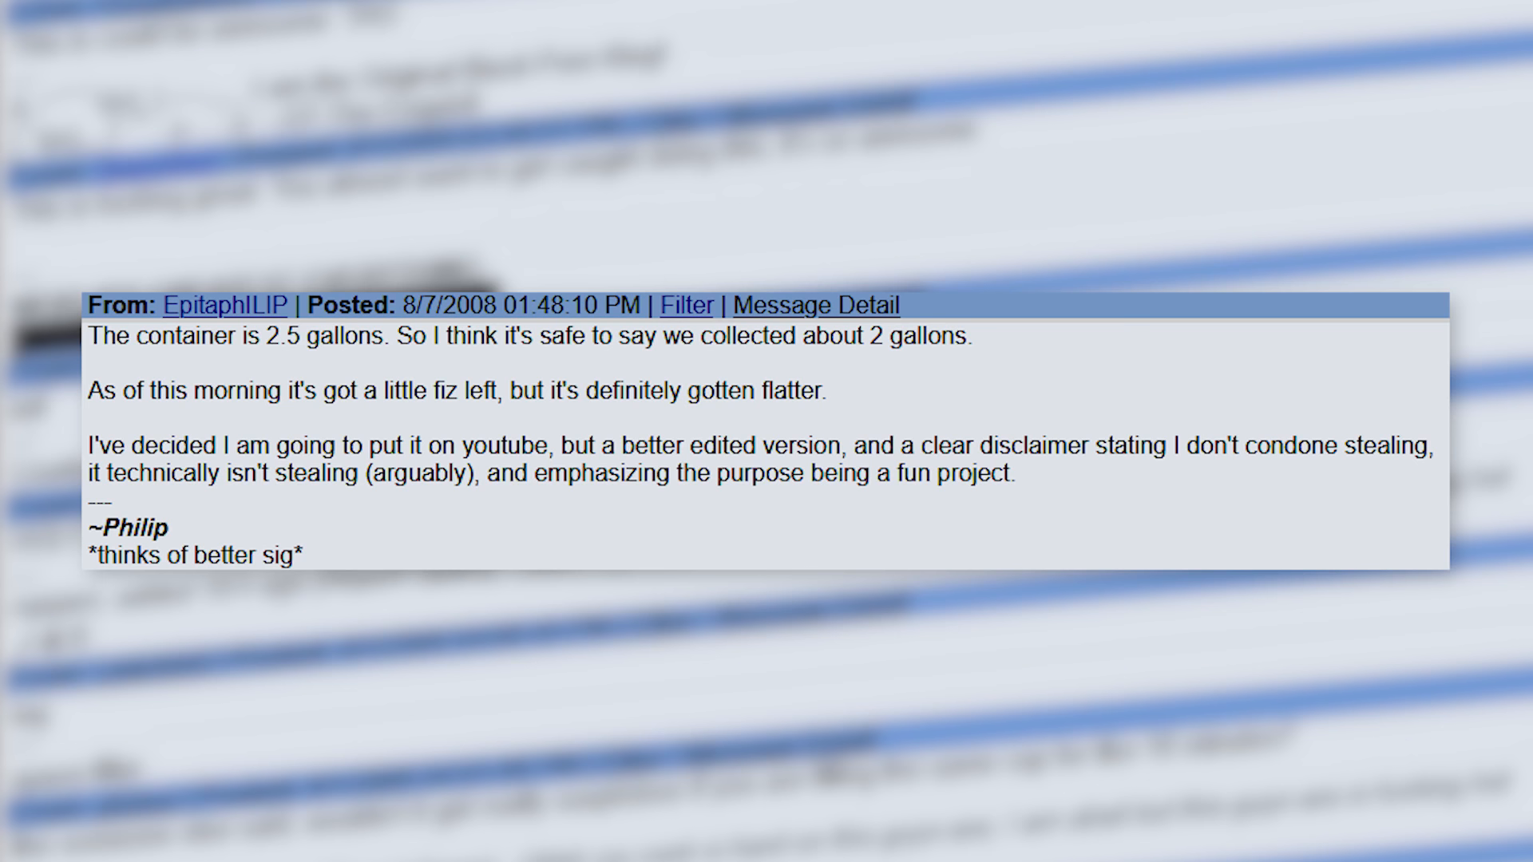
pyautogui.scroll(-3)
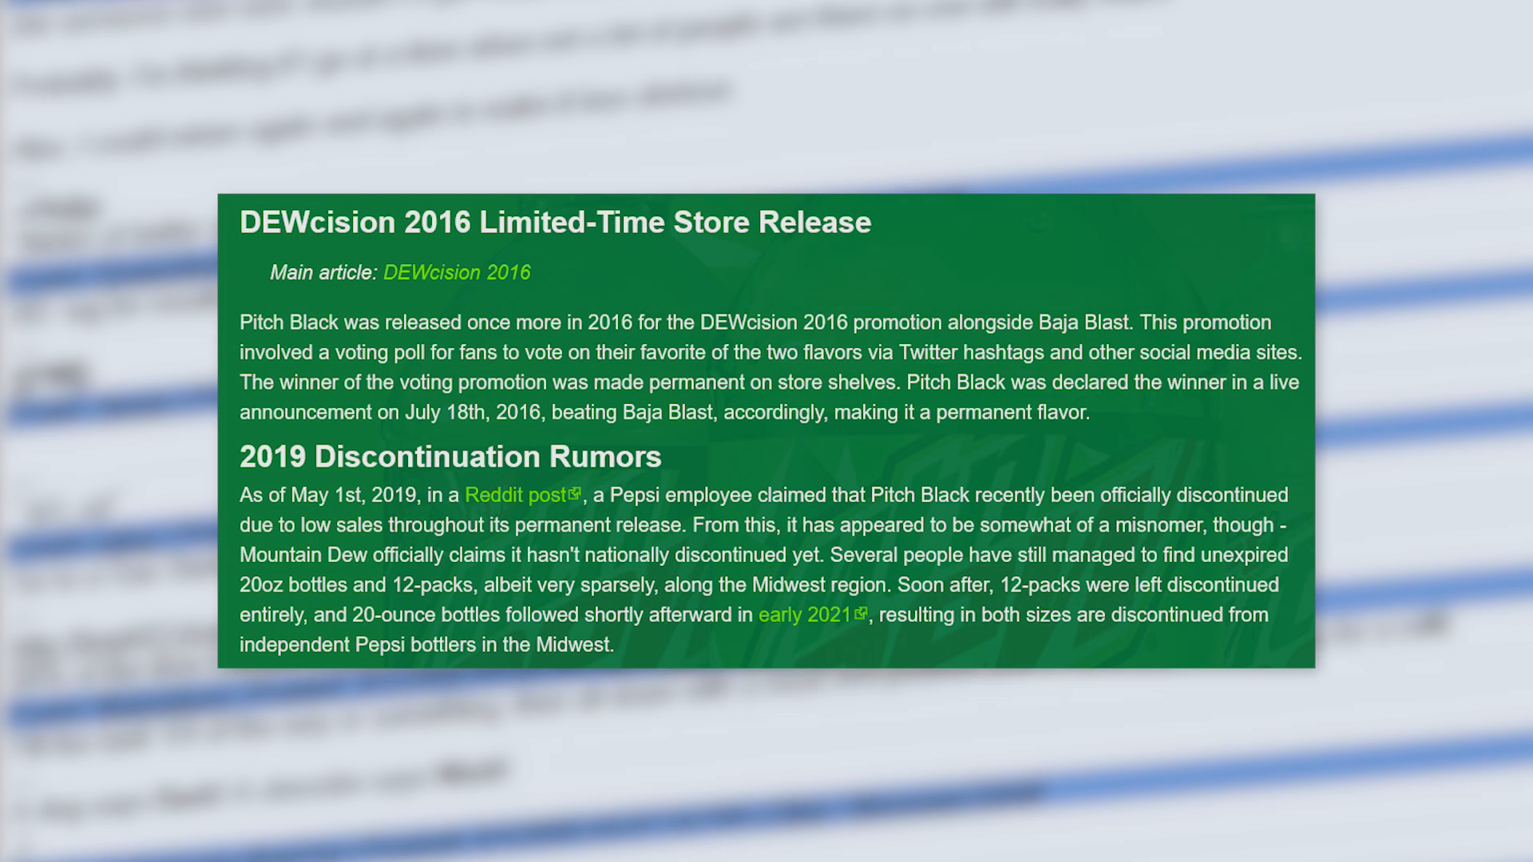
pyautogui.scroll(-3)
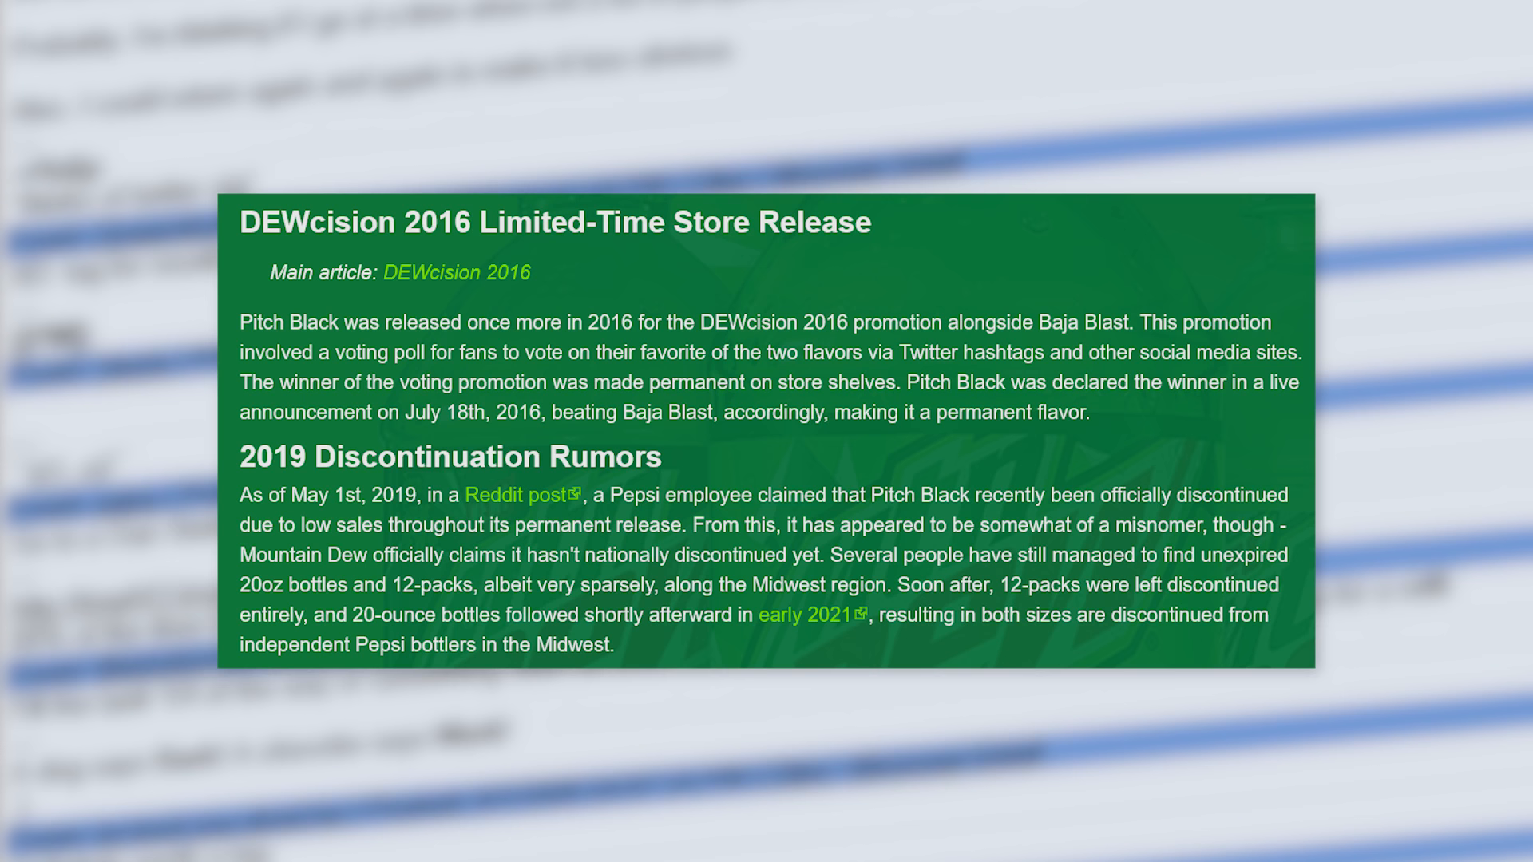